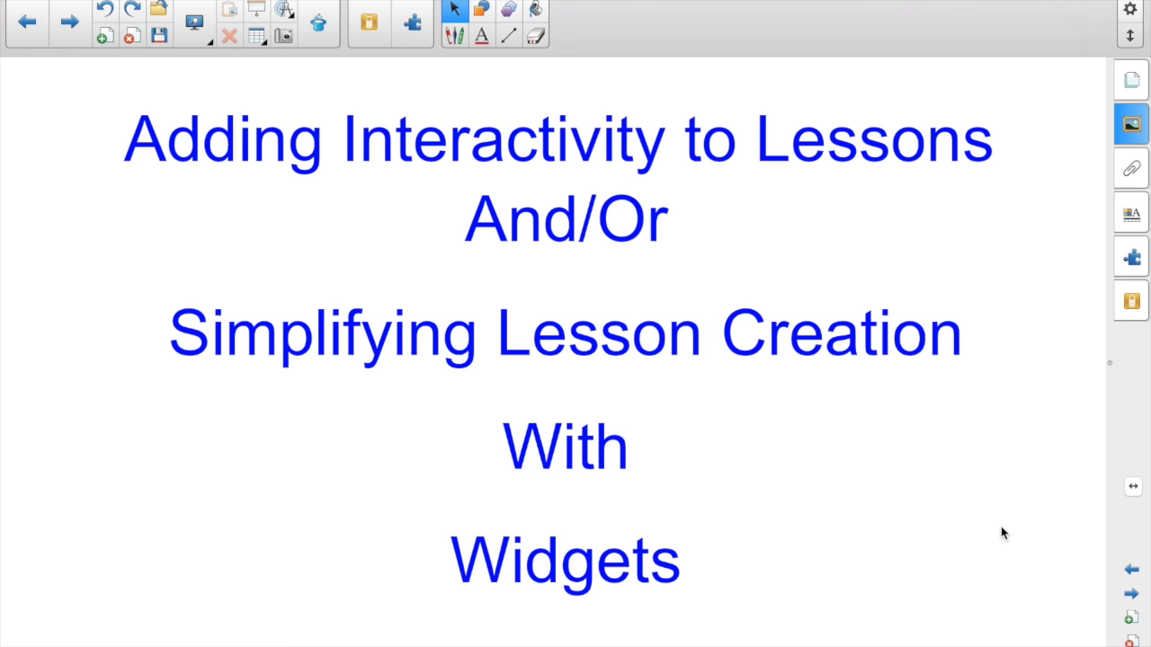
mouse_move(1131, 604)
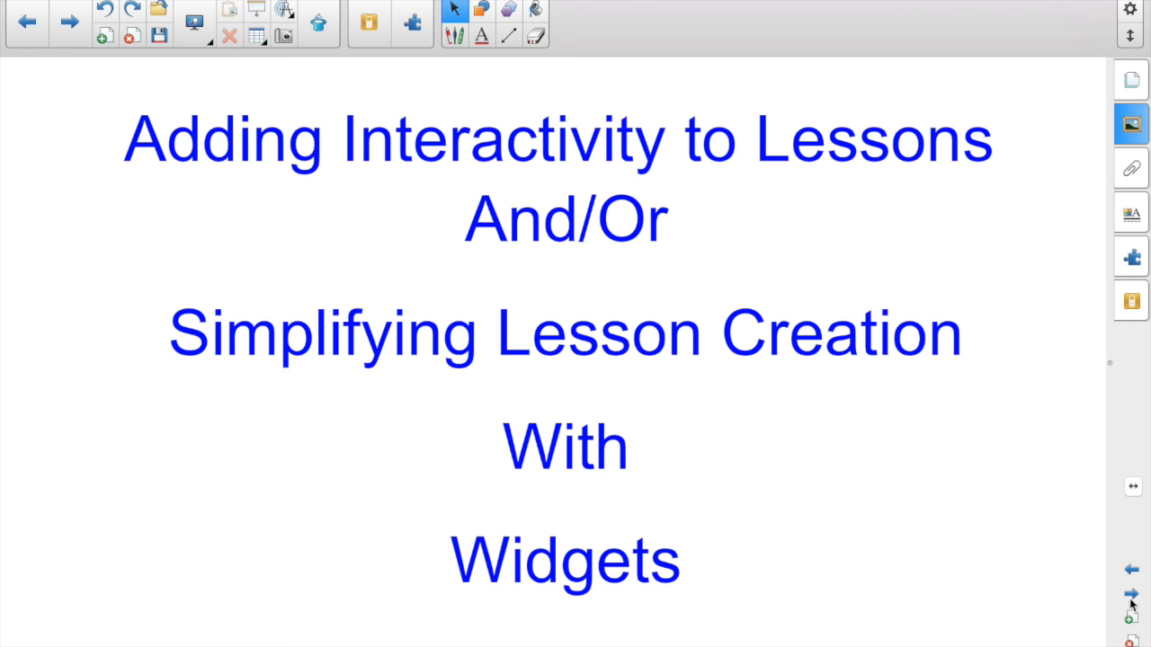
- Advance from the title page to 'The Score Count Widget' page
left_click(1131, 597)
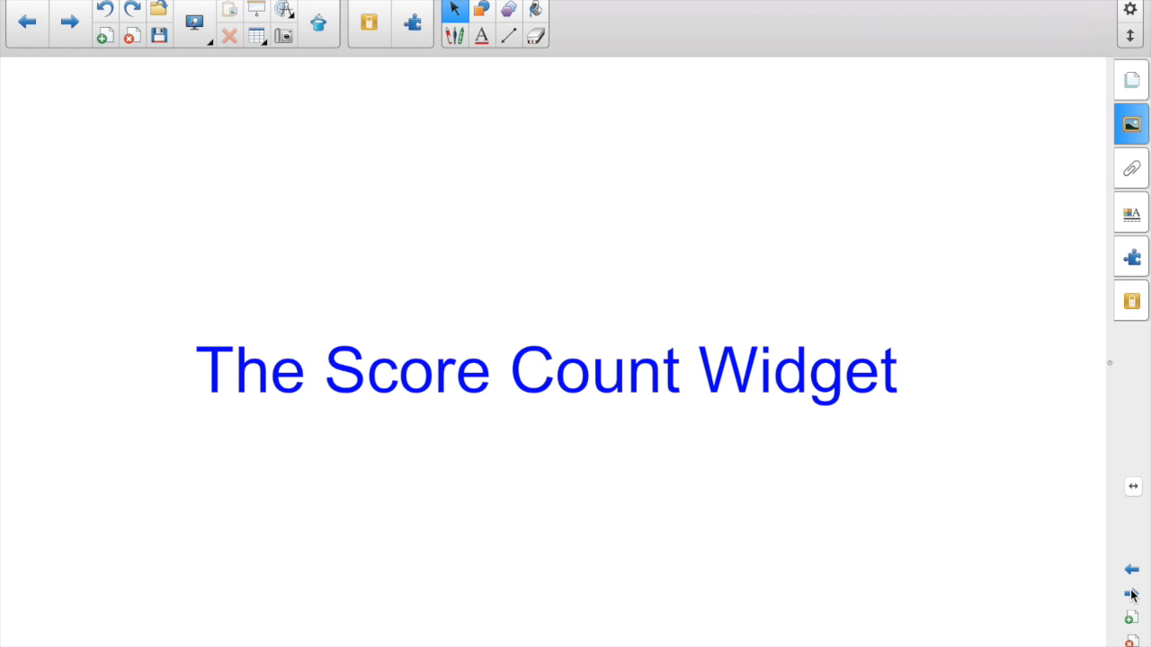
- On the next blank page, drag the Score count widget from the Gallery onto the page
left_click(1131, 124)
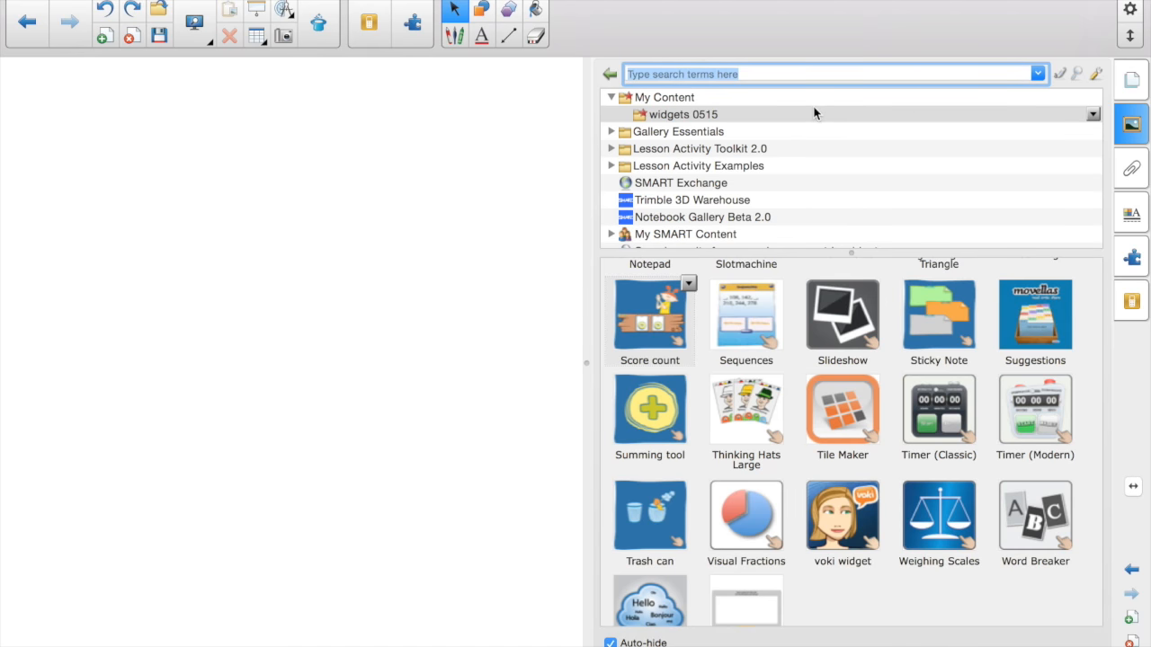
mouse_move(669, 101)
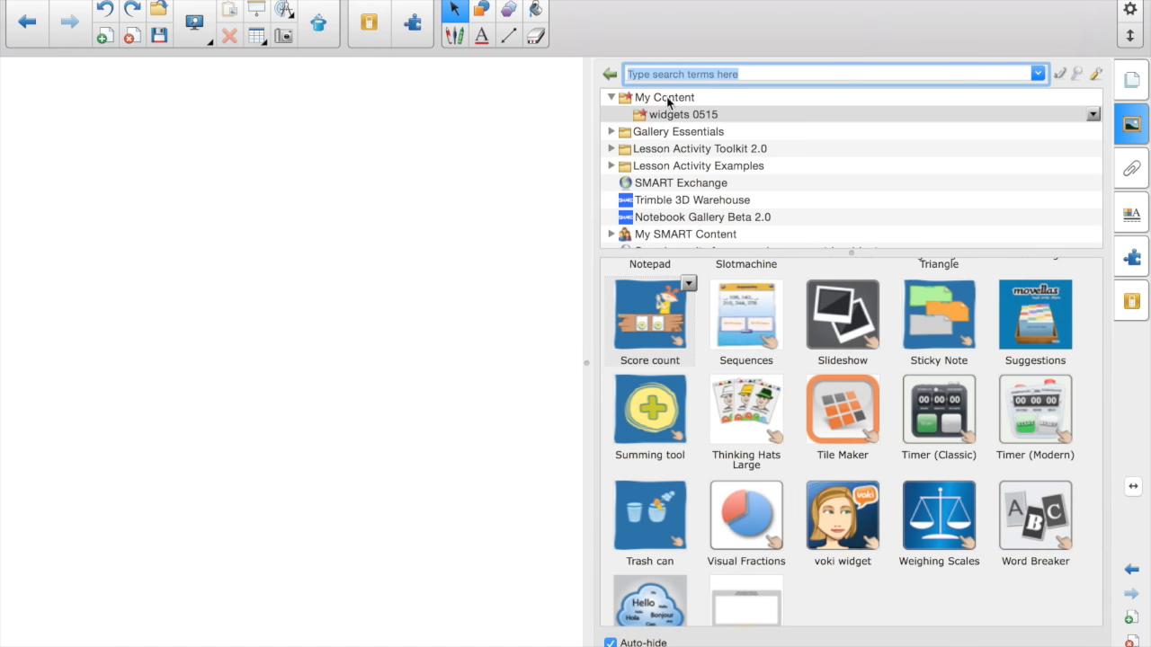
mouse_move(674, 117)
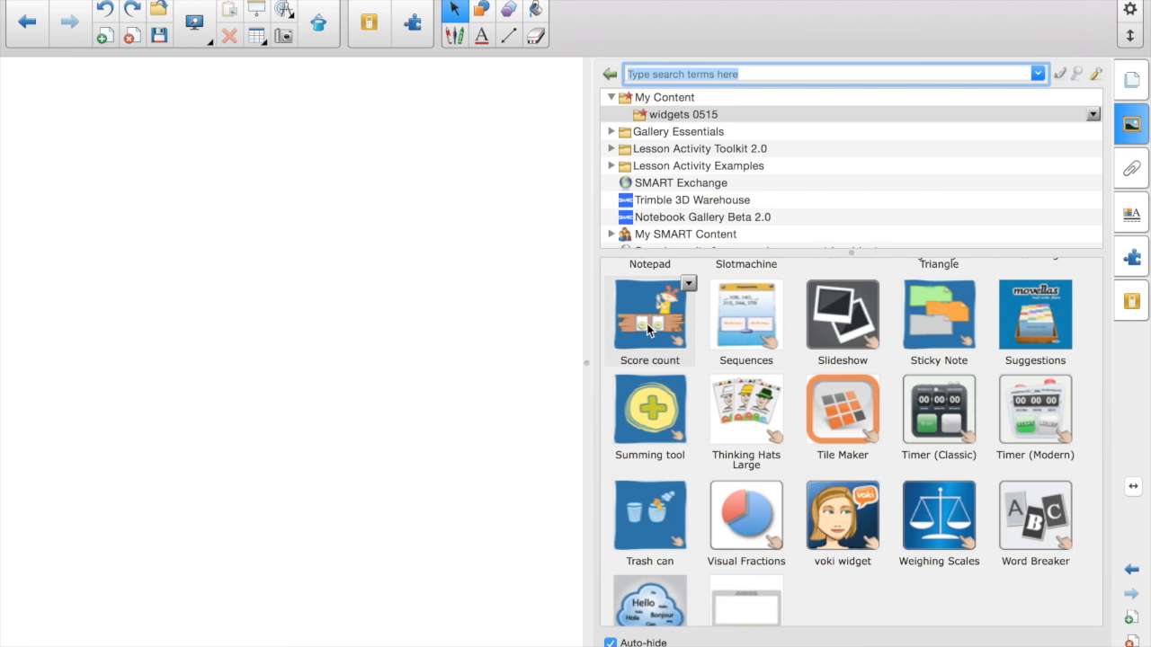
left_click_drag(650, 315, 266, 243)
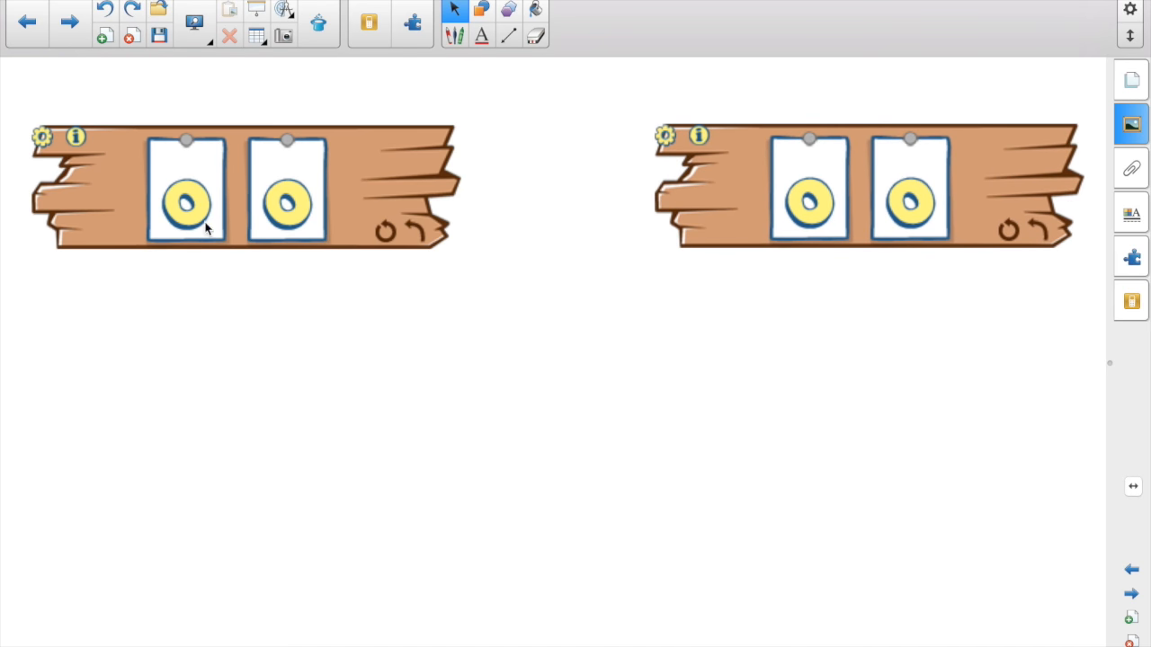
- Give the left counter the Blackboard skin, 7 digits and an increment of 1000 per click
left_click(42, 137)
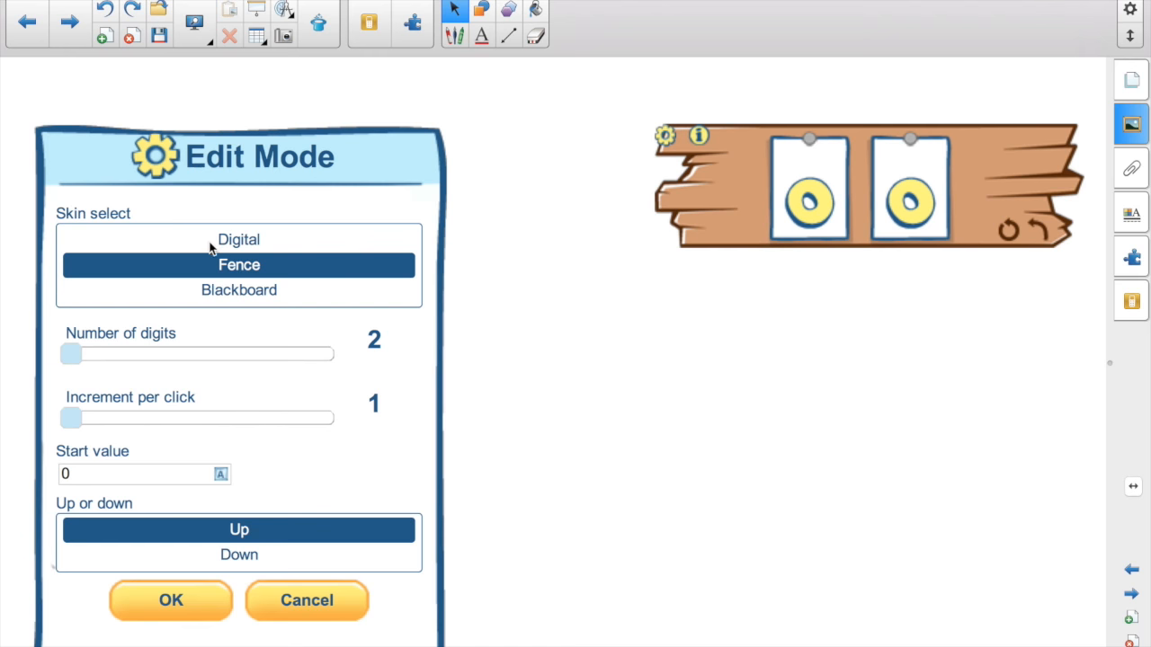
left_click(239, 289)
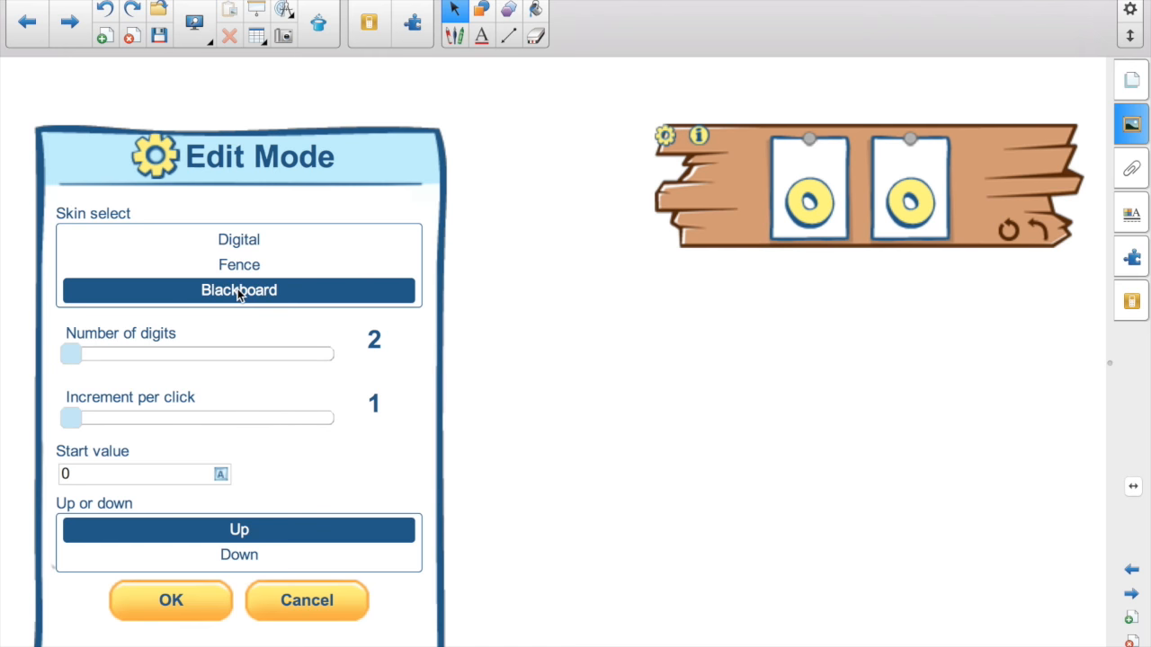
mouse_move(255, 302)
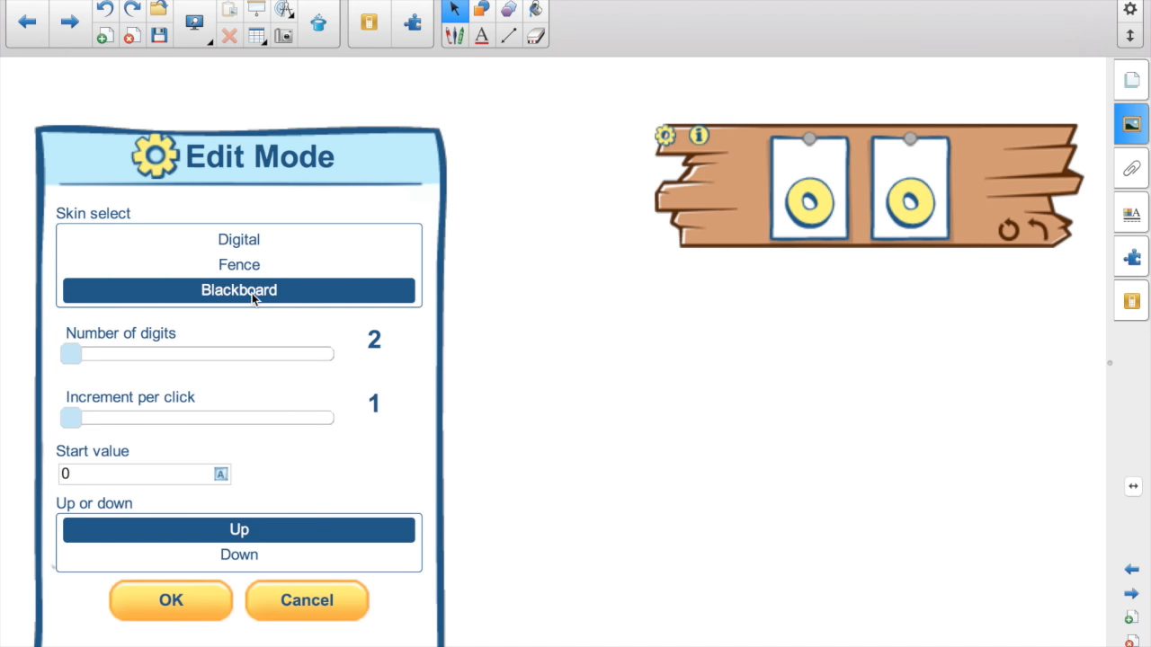
left_click_drag(72, 352, 244, 353)
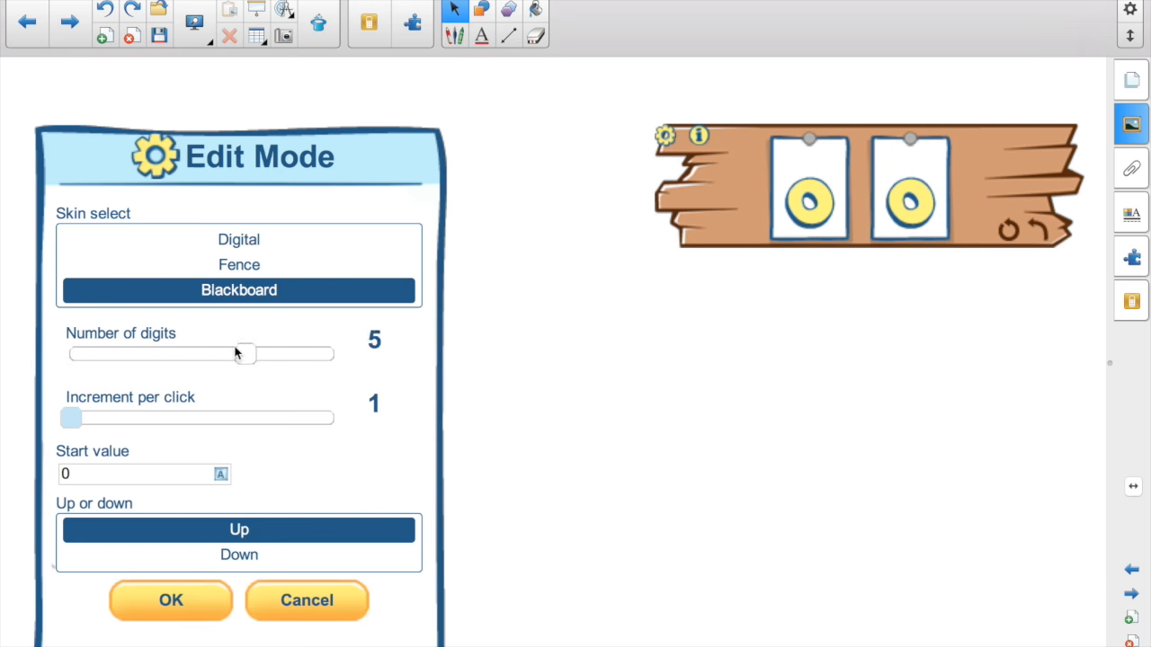
left_click_drag(245, 353, 335, 352)
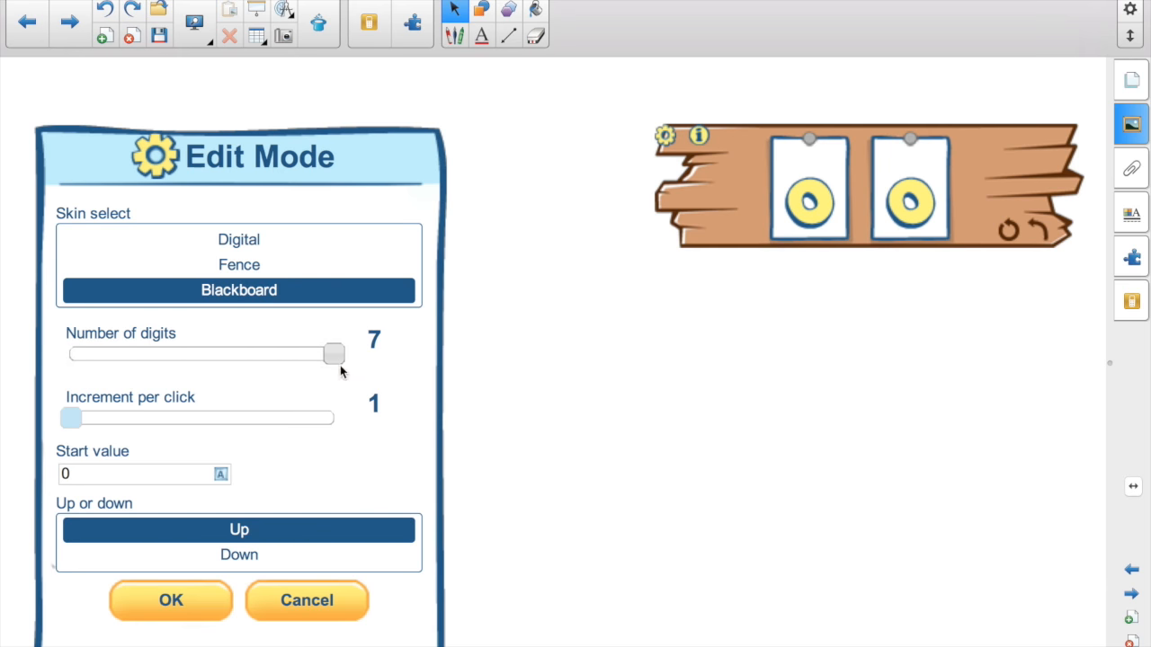
mouse_move(340, 356)
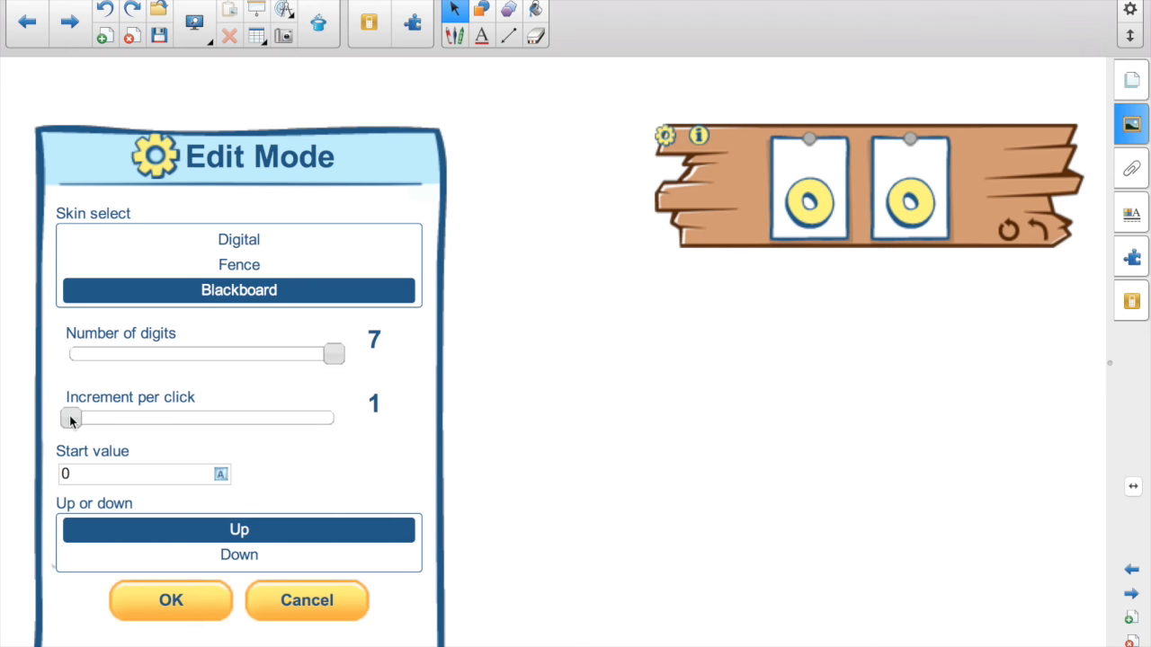
left_click_drag(72, 417, 187, 417)
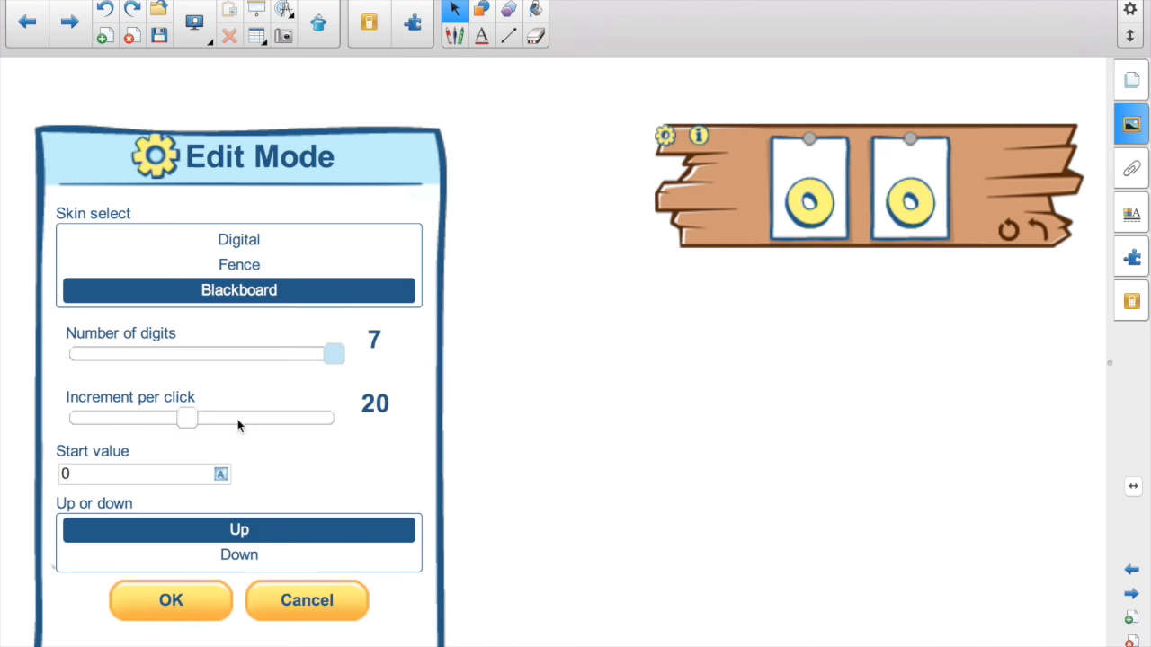
left_click_drag(187, 417, 332, 417)
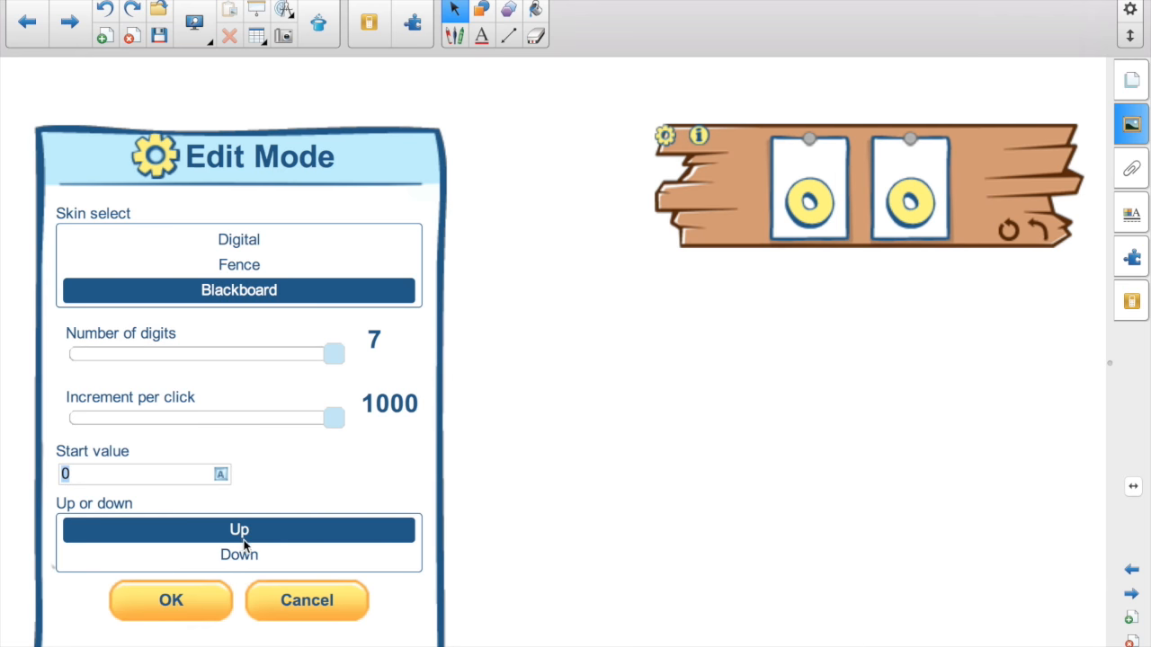
mouse_move(244, 554)
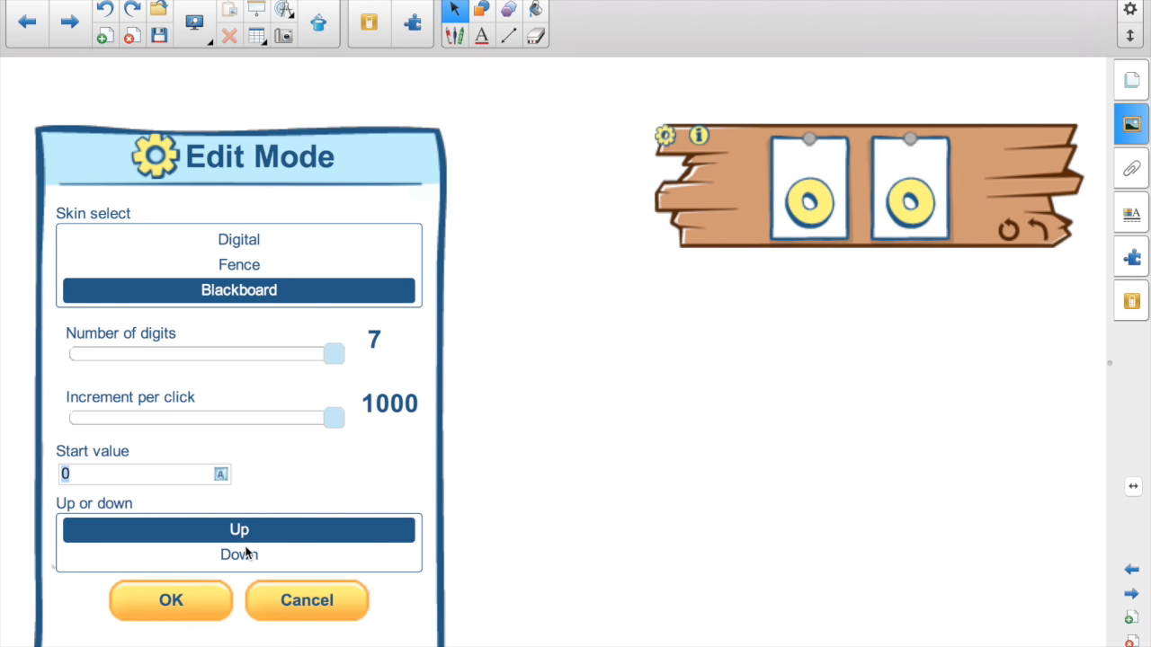
left_click(171, 601)
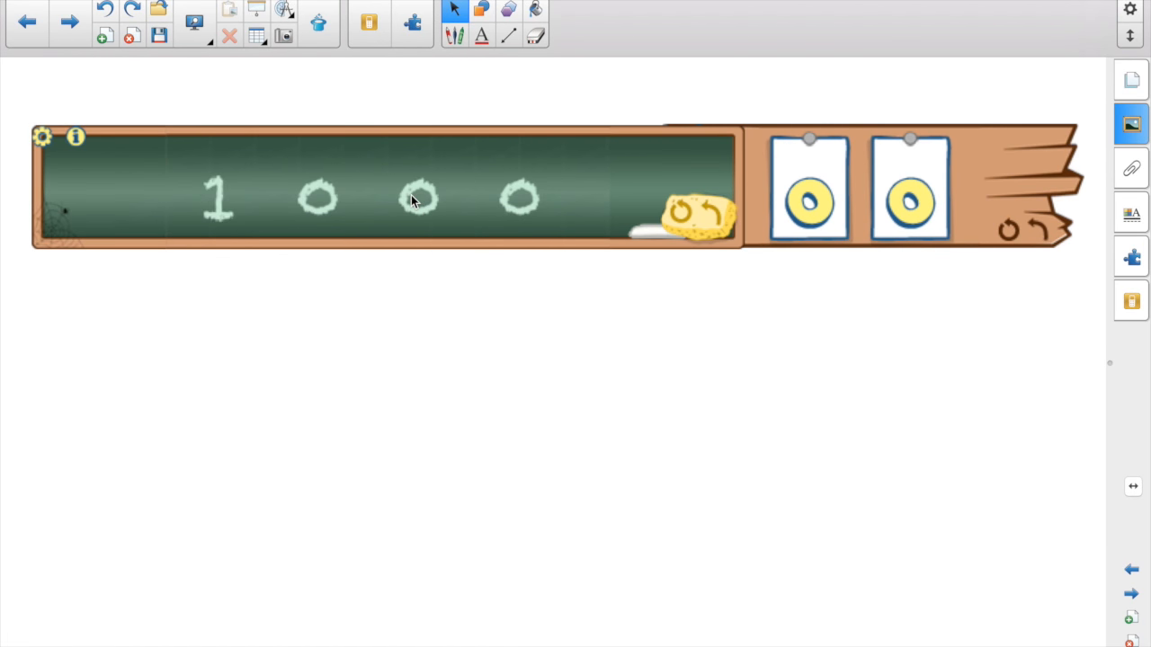